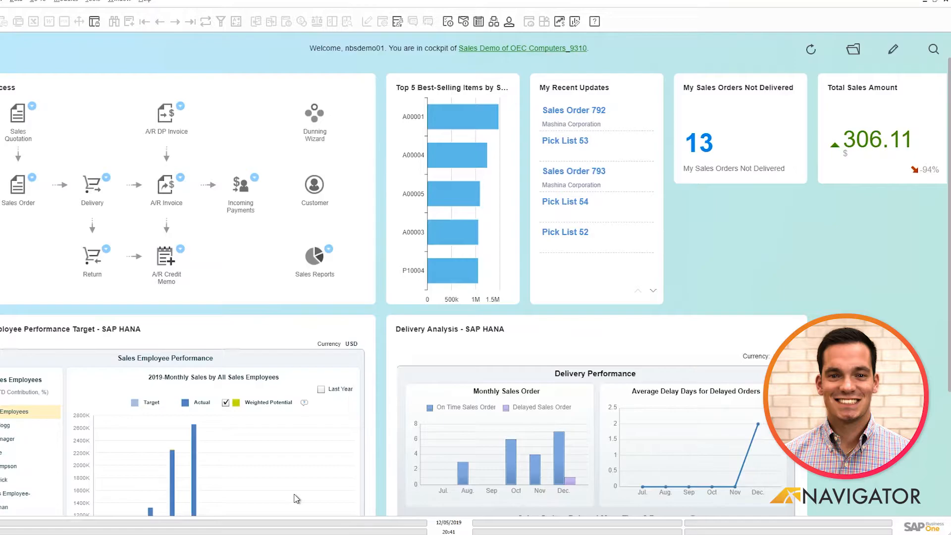
mouse_move(278, 497)
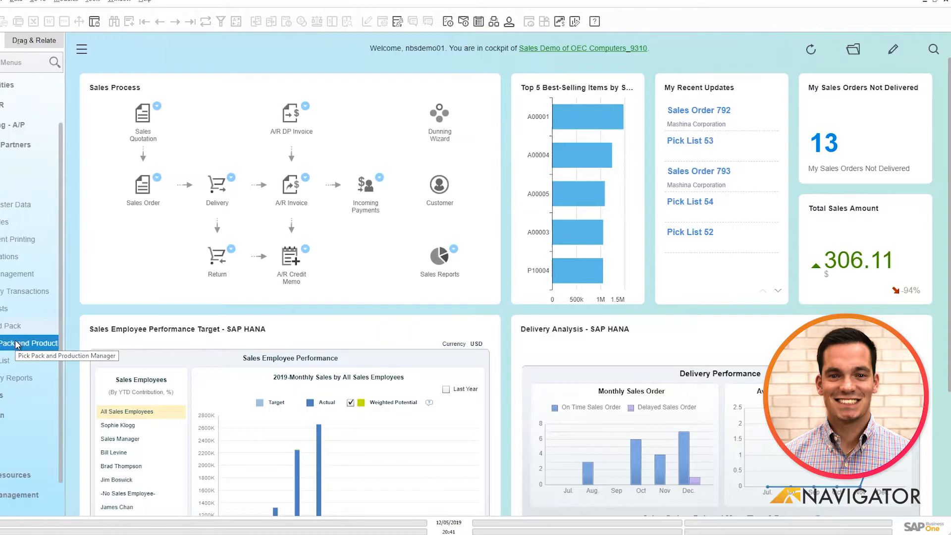
mouse_move(18, 345)
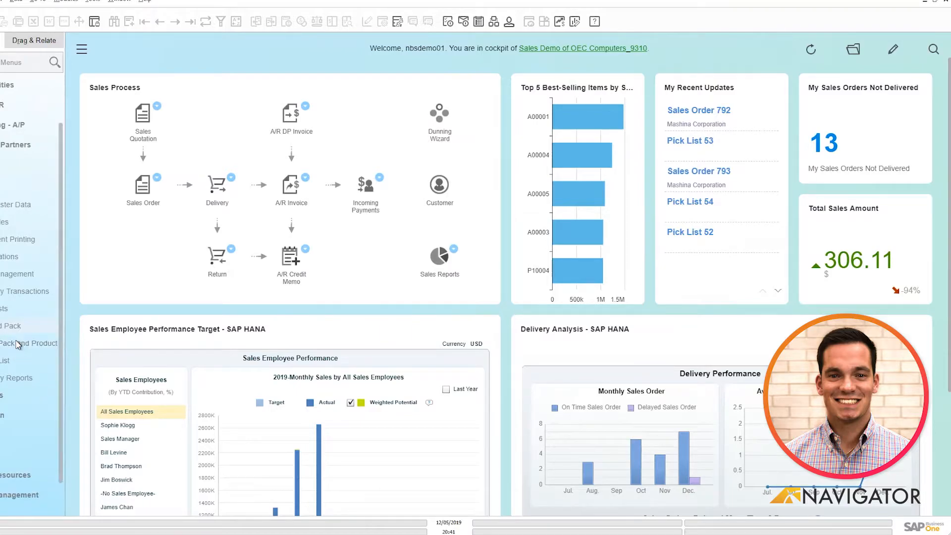
Launch the Pick Pack and Production Manager from the Inventory > Pick and Pack menu.
left_click(29, 343)
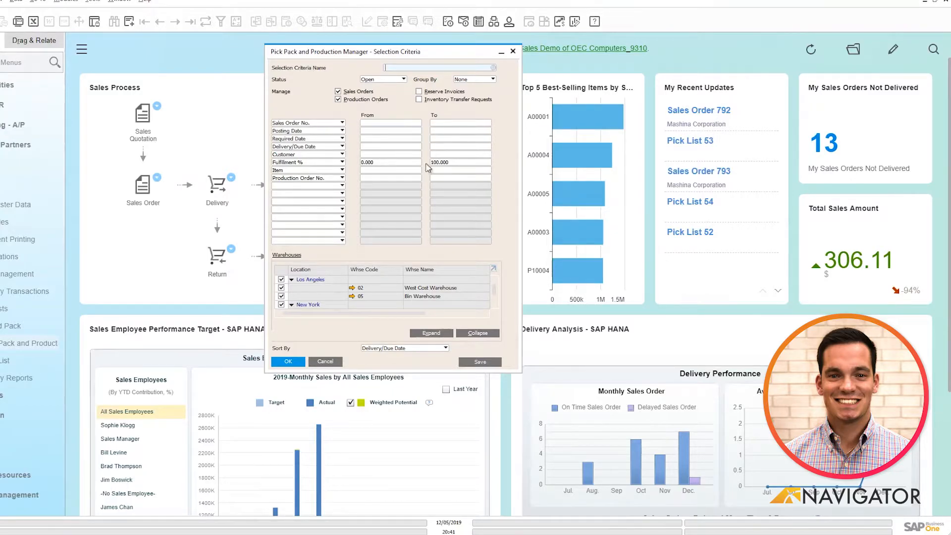
Confirm the default selection criteria to list Earthshaker Corporation's open order lines.
left_click(287, 361)
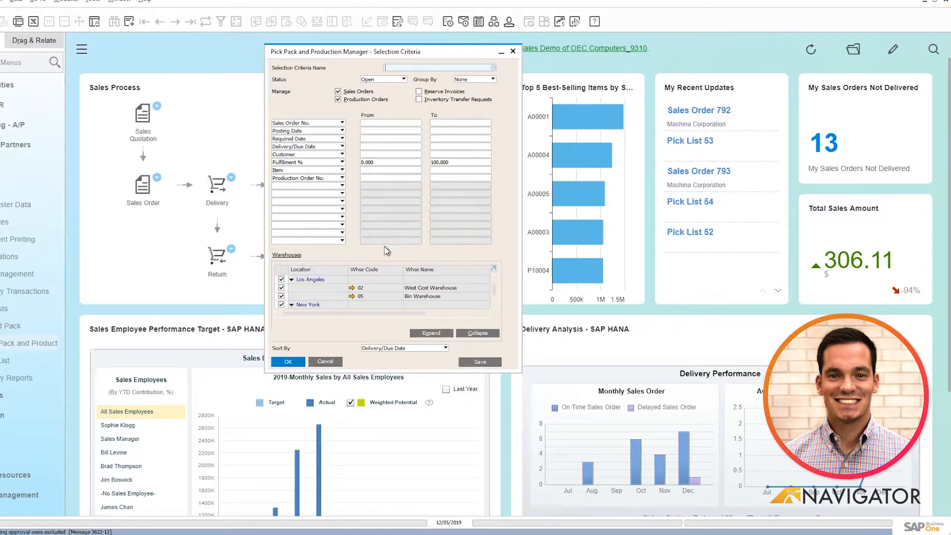
left_click(288, 361)
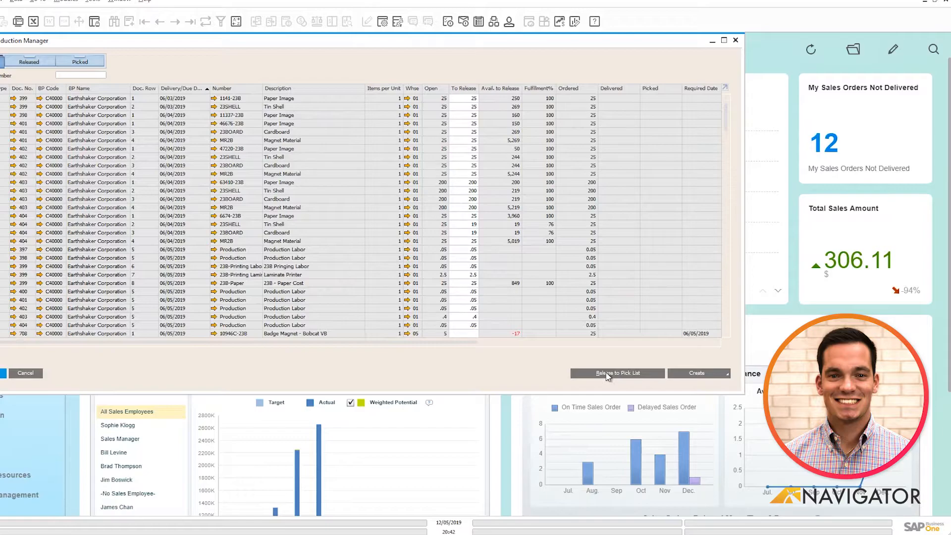
Release the open lines through the Pick List Generation Wizard, generating pick list 55 unsplit.
left_click(616, 373)
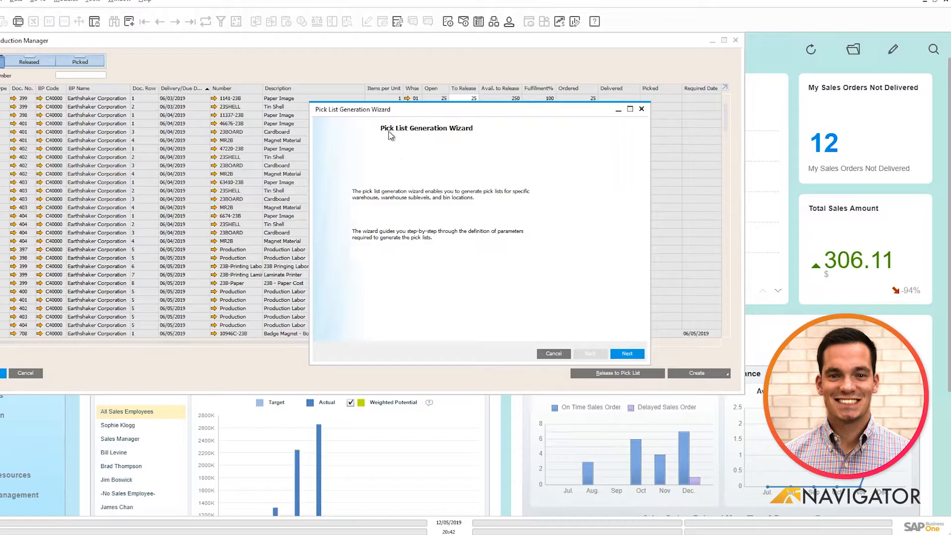
mouse_move(563, 254)
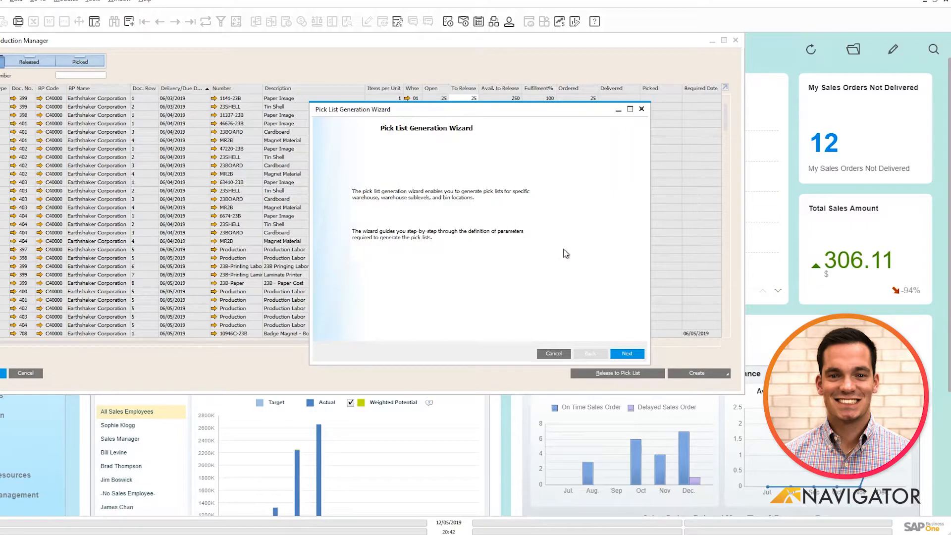
left_click(626, 354)
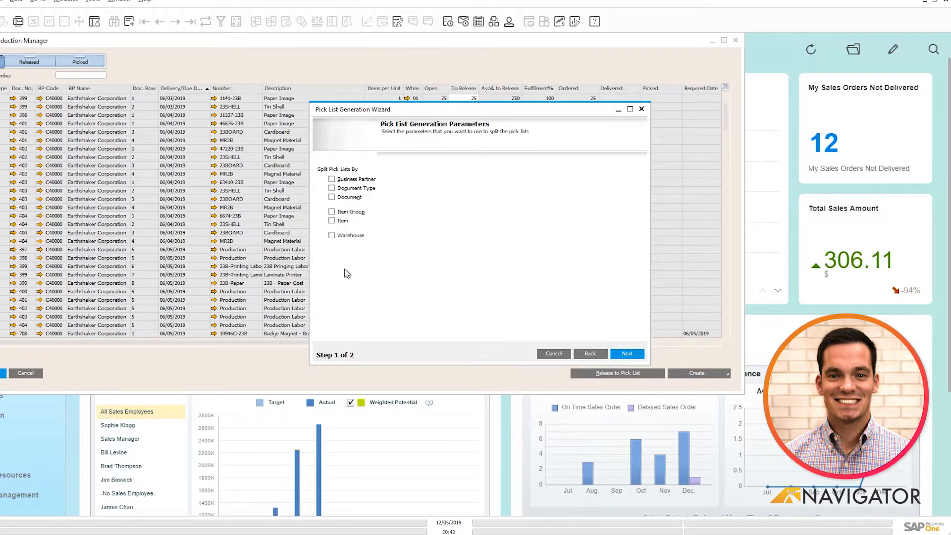
mouse_move(622, 337)
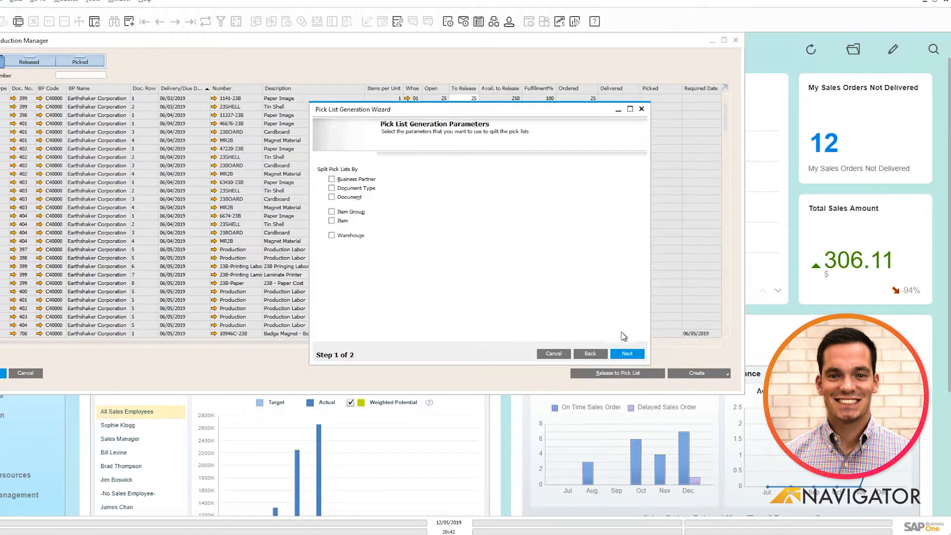
left_click(627, 353)
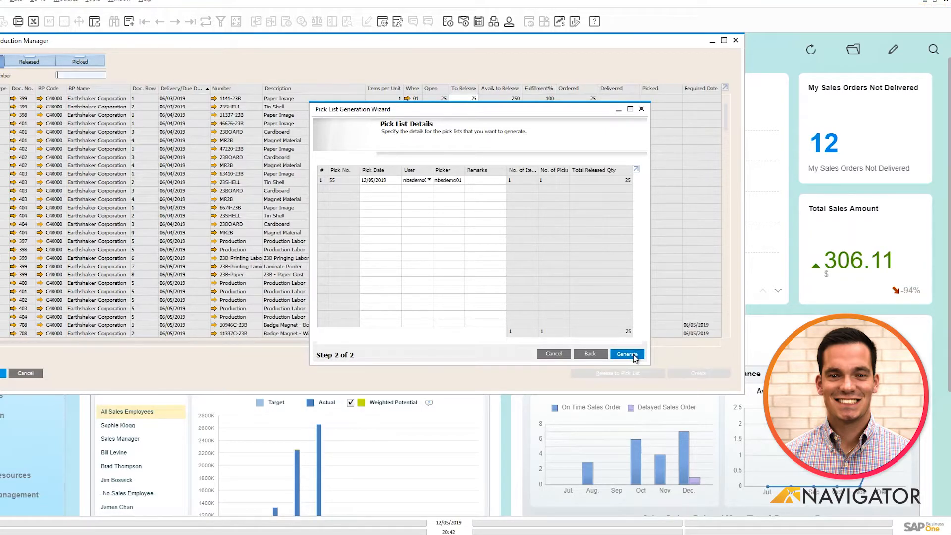
left_click(626, 354)
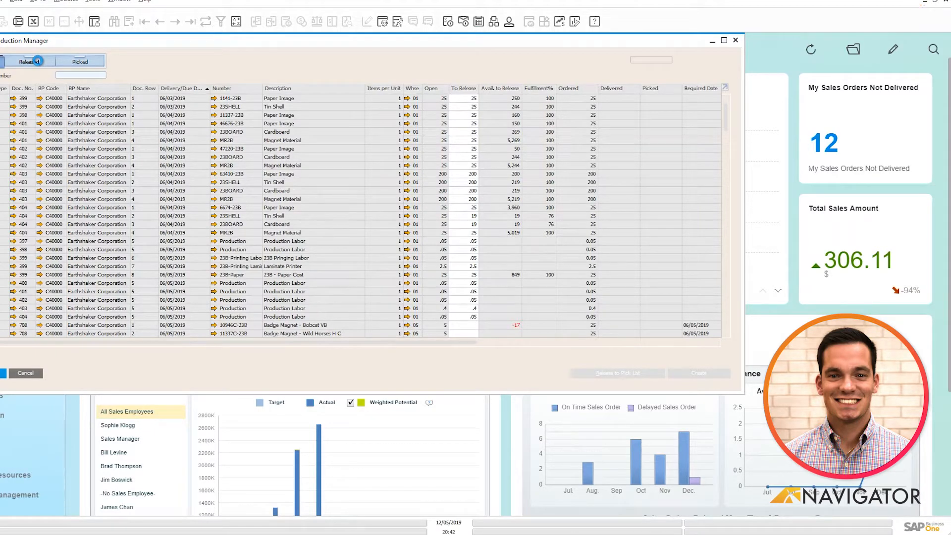
From the Released lines, pick all 25 Tin Shell on pick list 55 and update it.
left_click(28, 61)
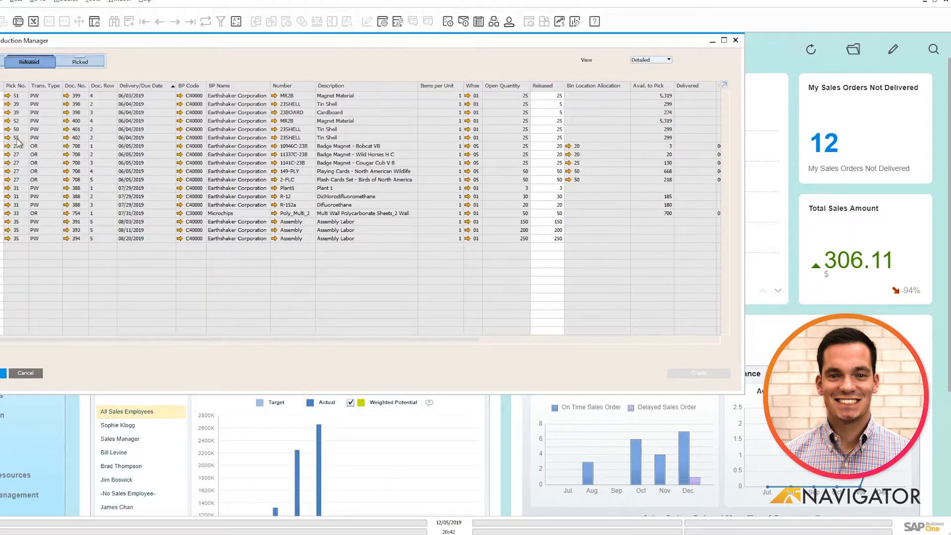
mouse_move(13, 141)
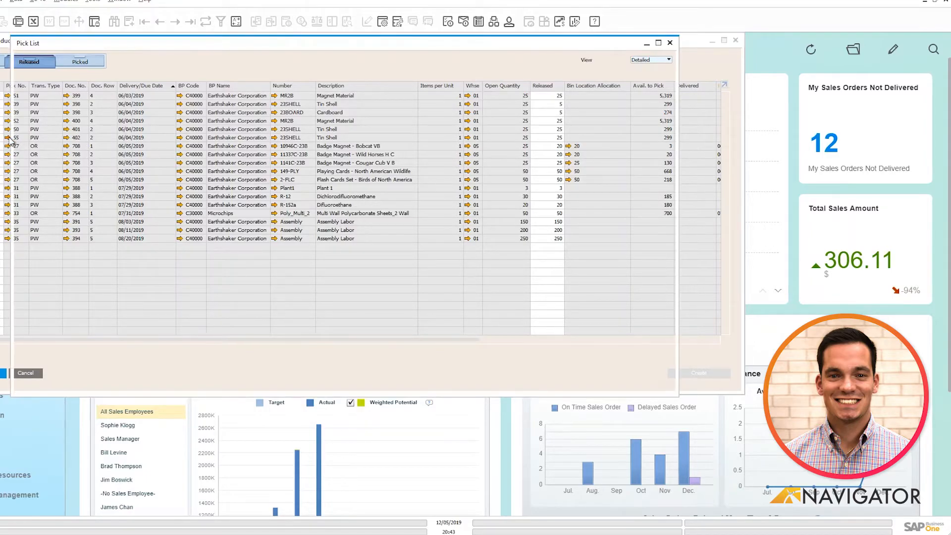
double_click(16, 138)
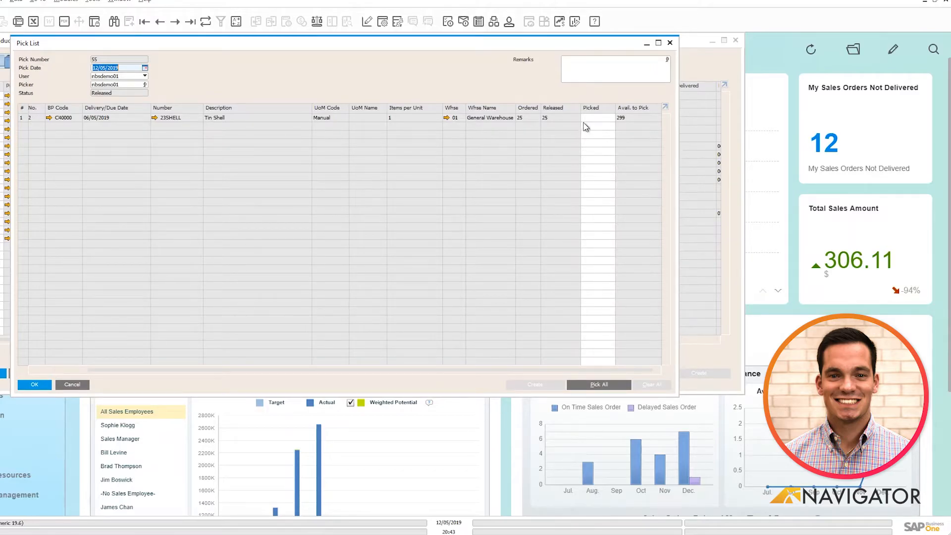
left_click(598, 384)
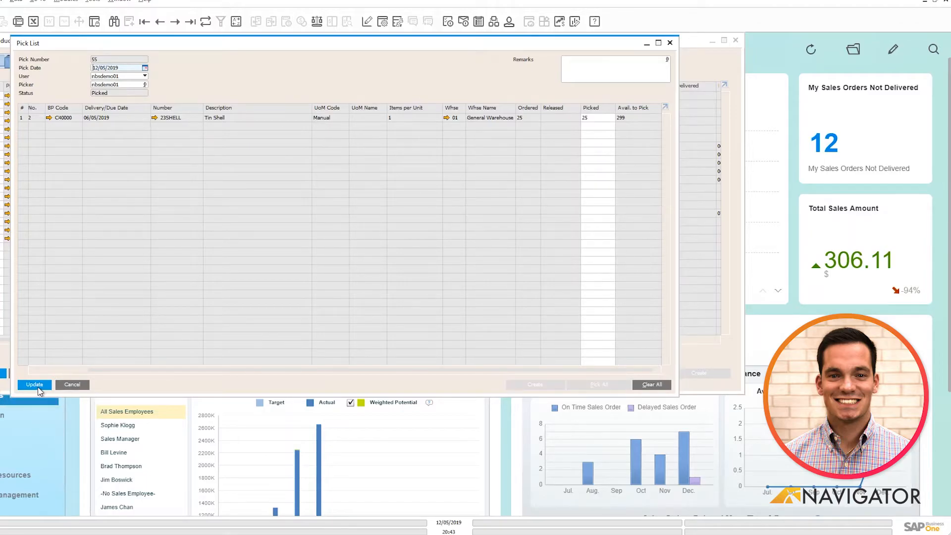
left_click(34, 384)
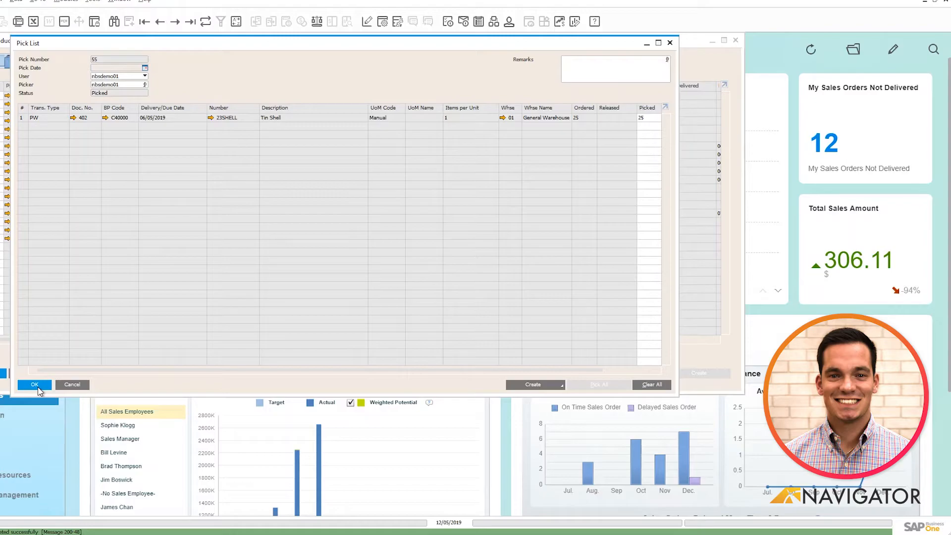
left_click(34, 384)
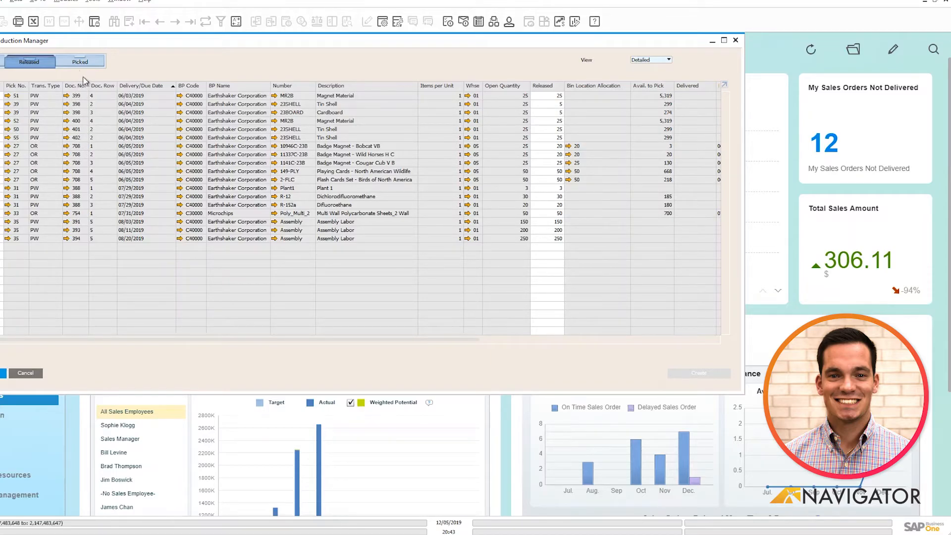
Show the Picked lines and drop down the Create document options (delivery, issue for production).
left_click(79, 60)
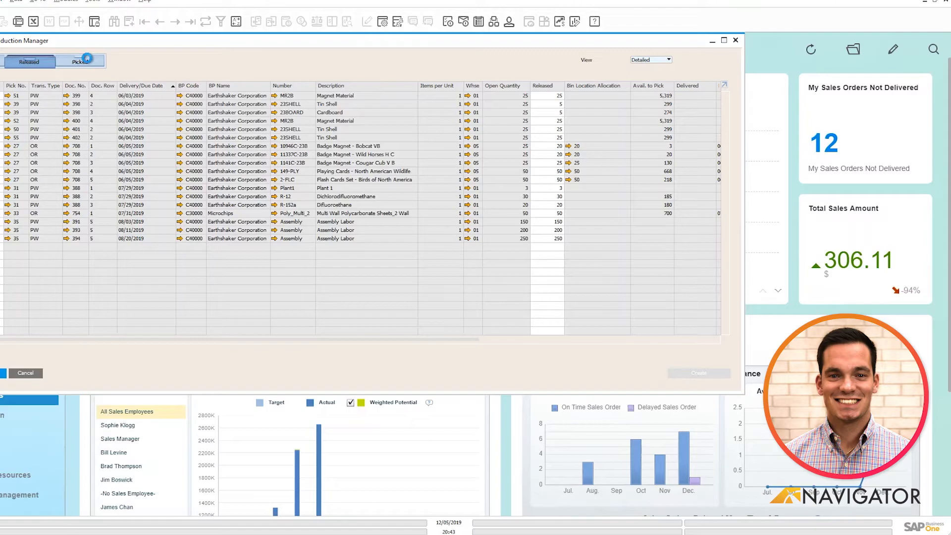
left_click(80, 61)
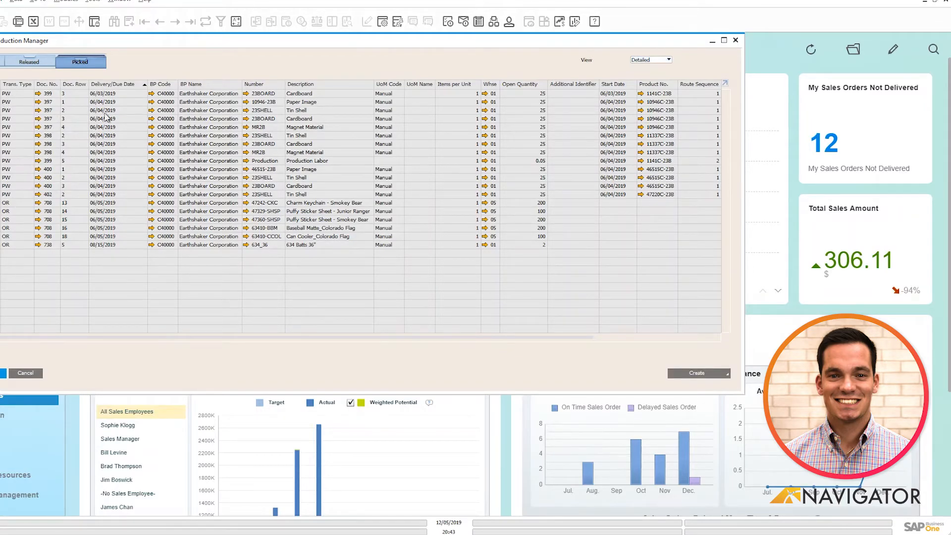
left_click(696, 373)
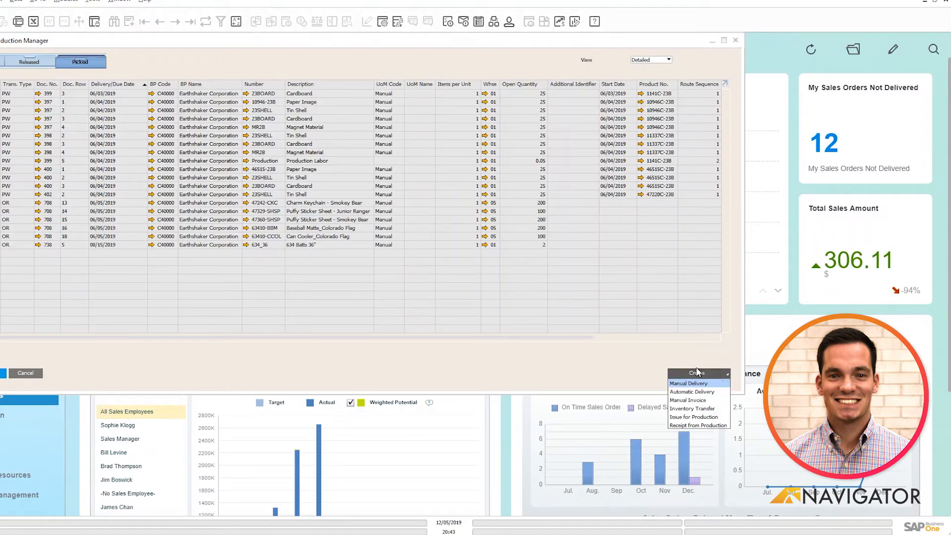
mouse_move(689, 391)
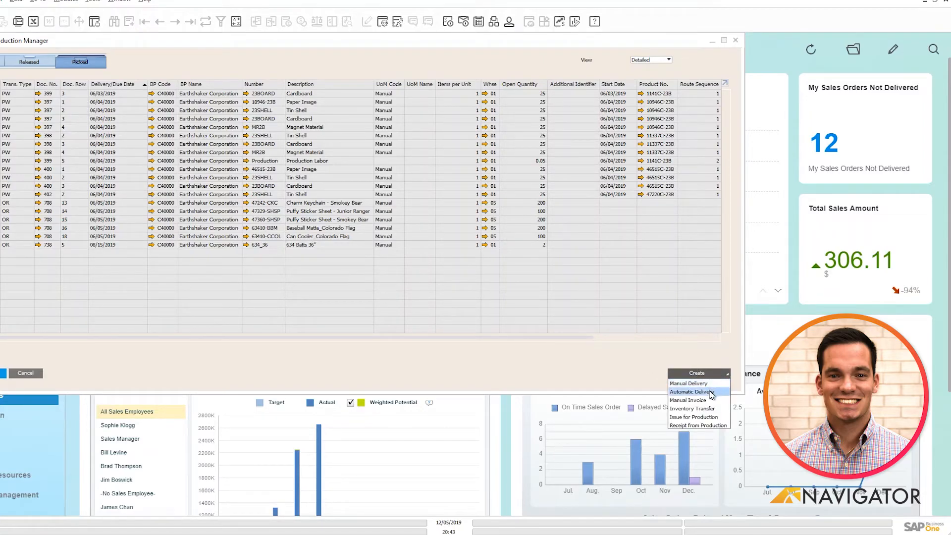
mouse_move(691, 408)
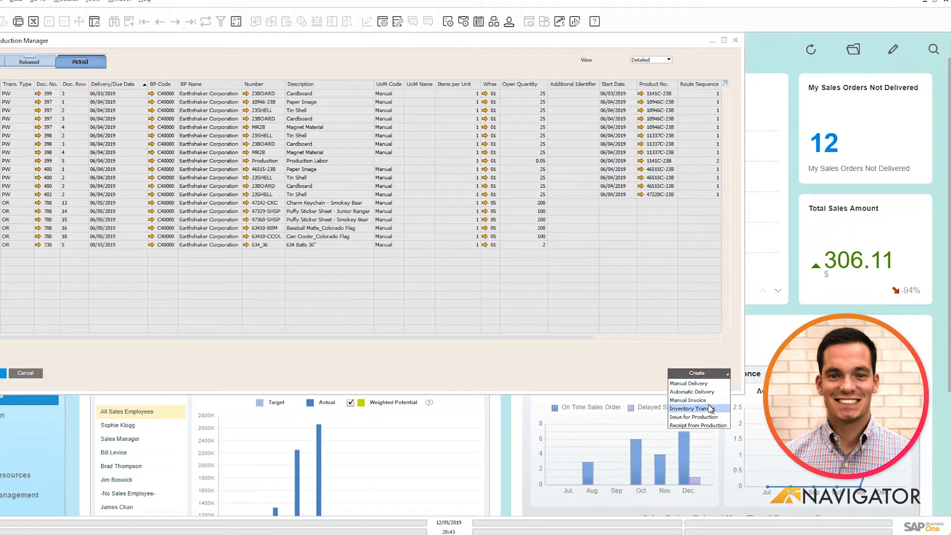
mouse_move(693, 417)
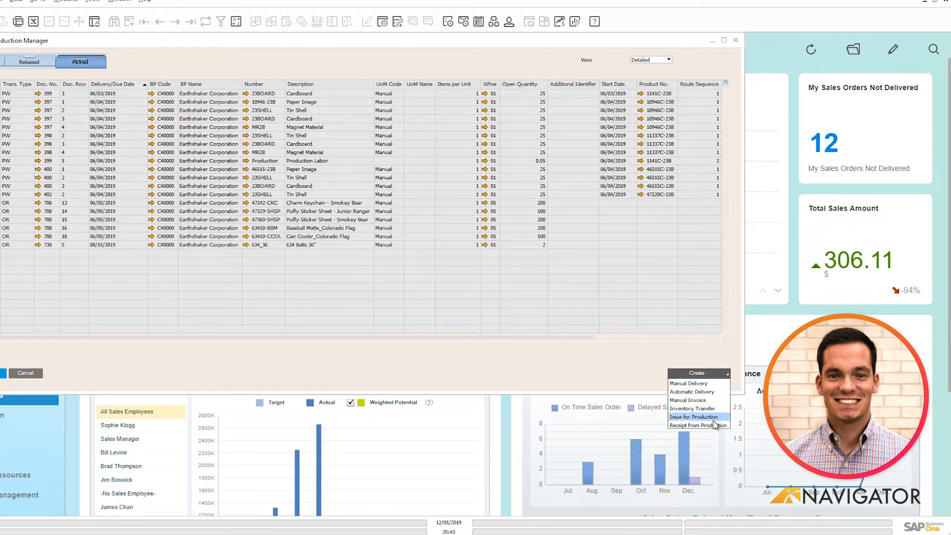
mouse_move(695, 425)
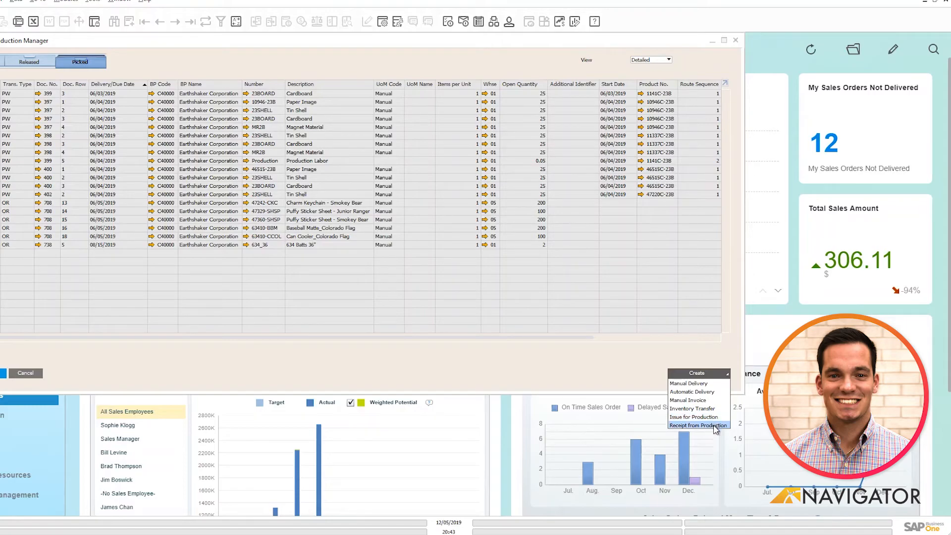